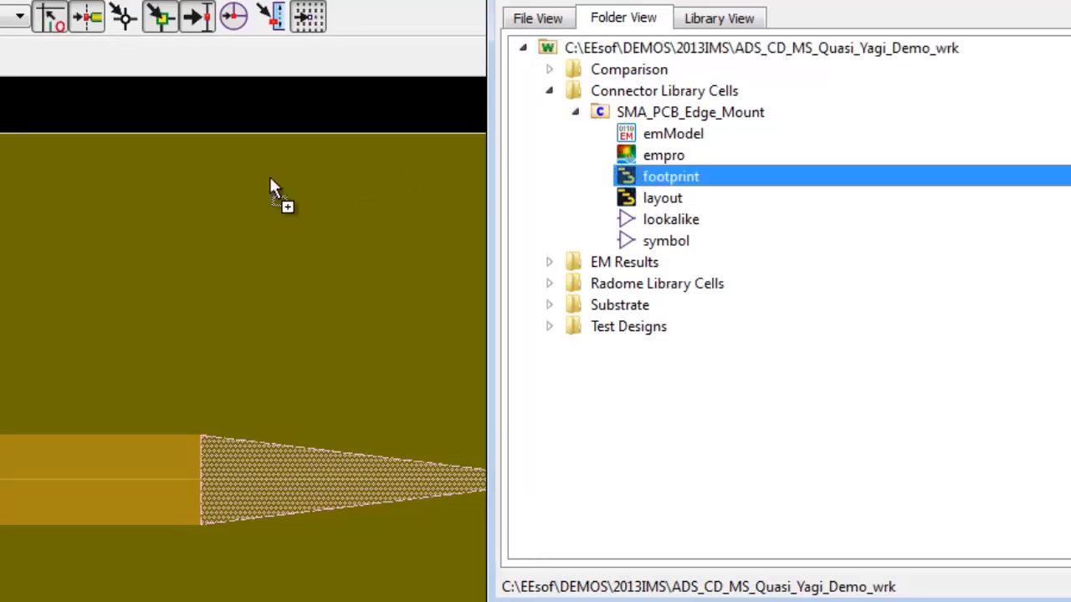
Place the SMA_PCB_Edge_Mount footprint at the board's feed edge with default parameters.
double_click(670, 176)
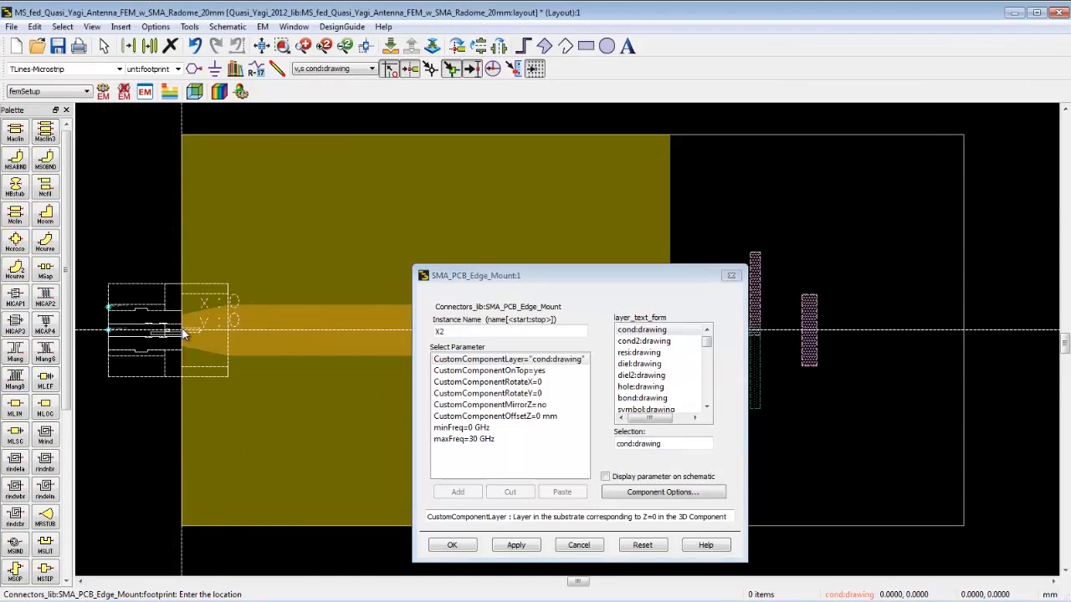
left_click(452, 544)
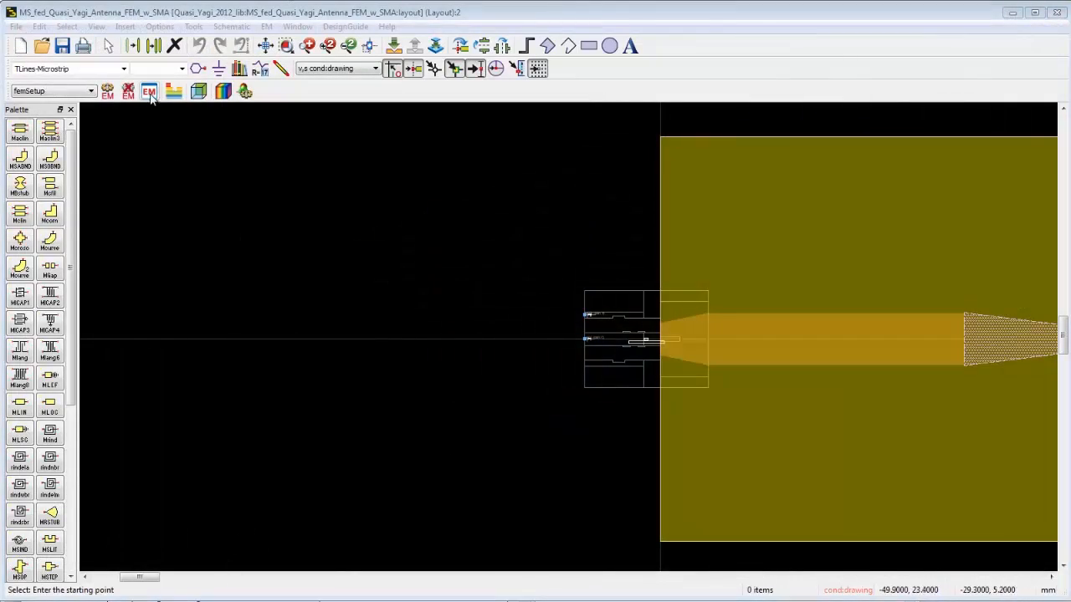
Simulate S-parameters of the antenna with SMA connector using the FEM solver.
left_click(149, 92)
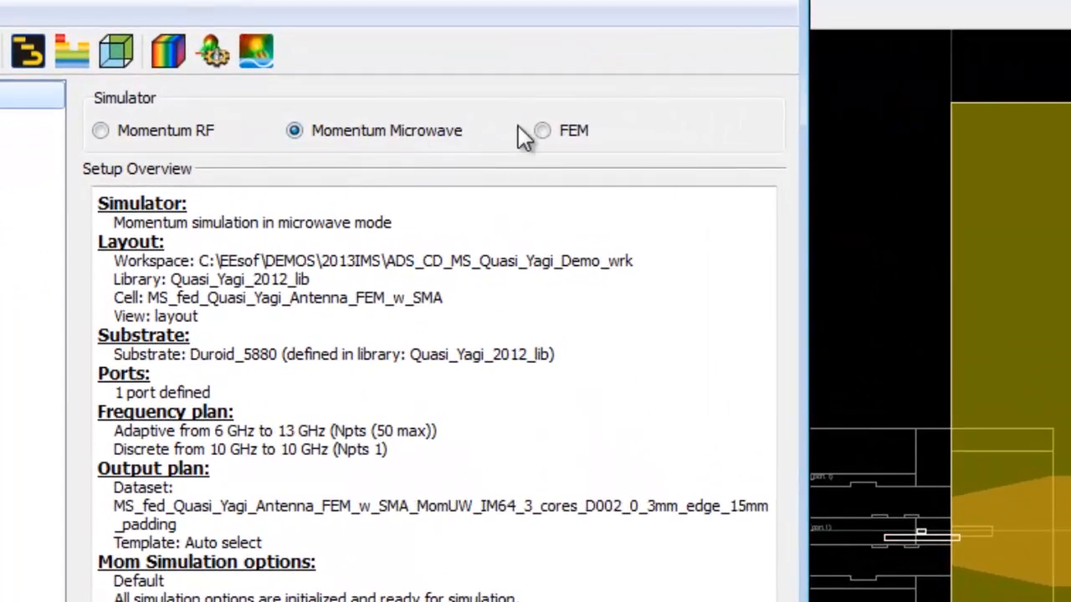
left_click(542, 131)
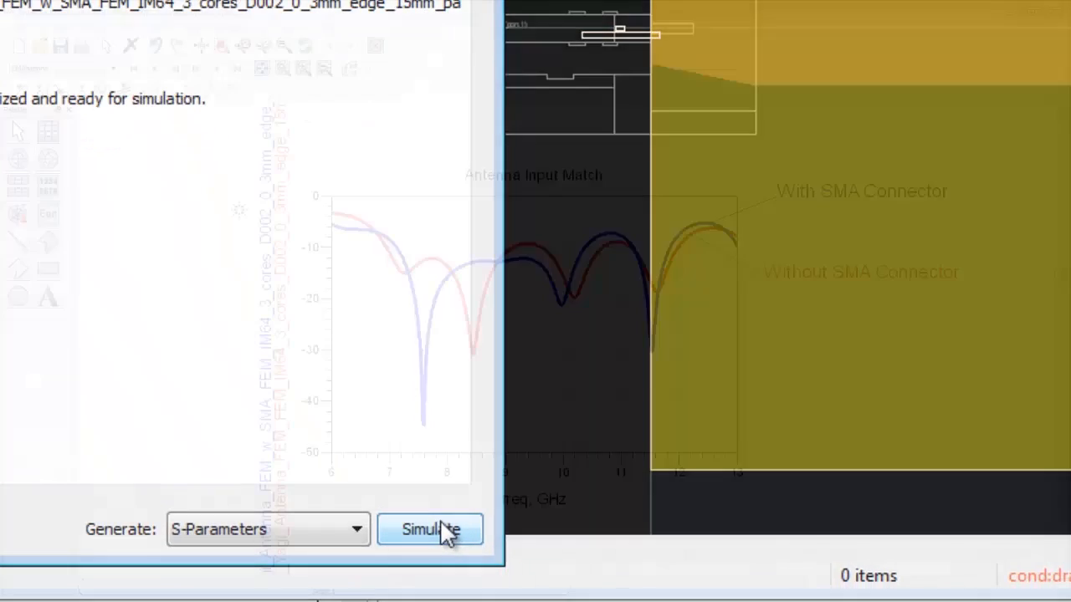
left_click(431, 530)
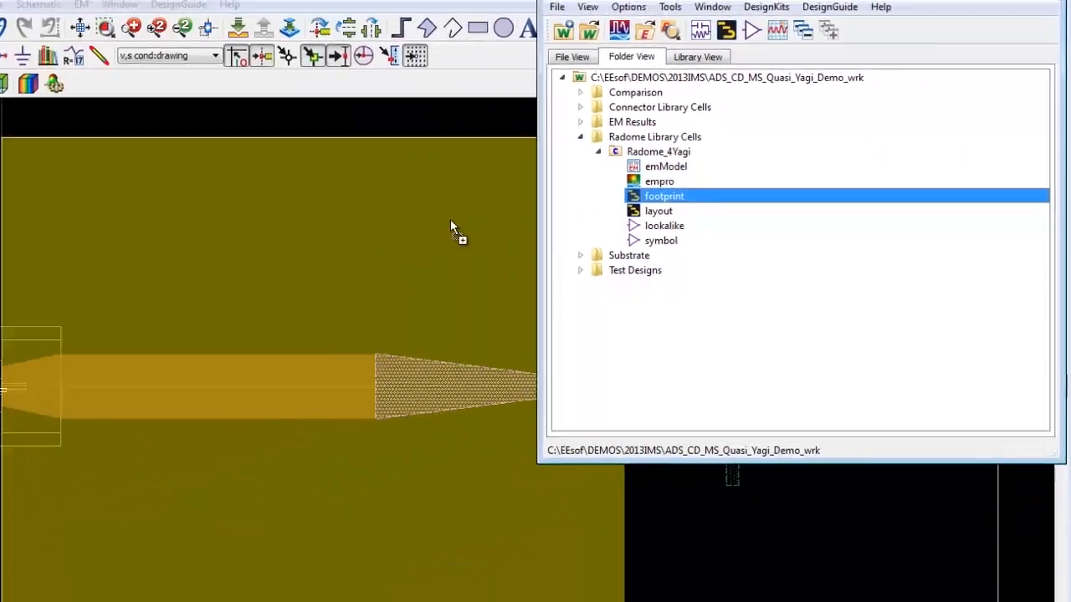
Place the Radome_4Yagi footprint from the Radome Library into the layout.
double_click(664, 196)
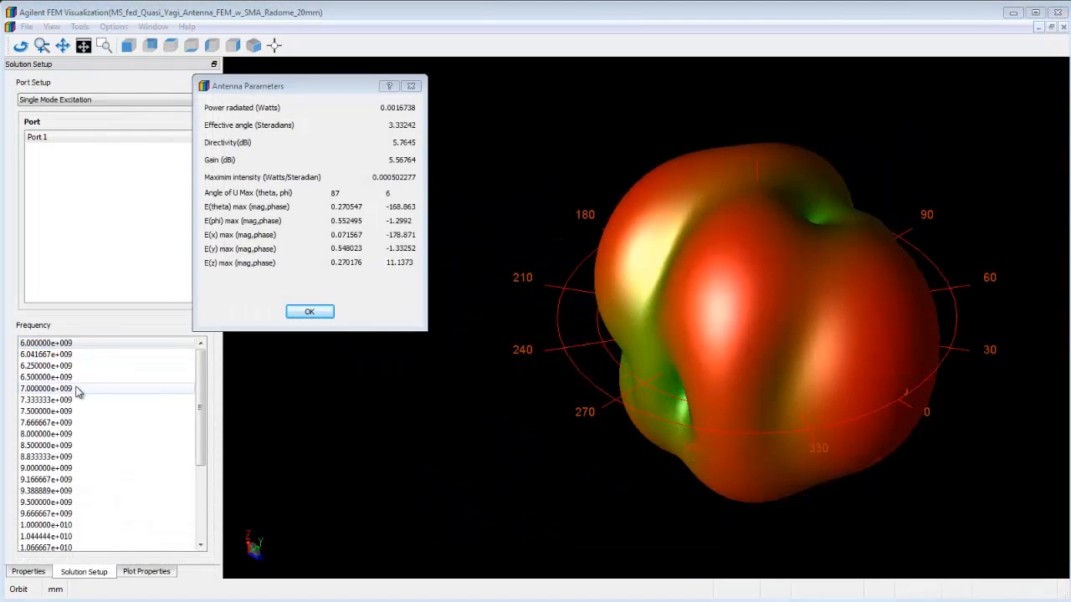
Step the far-field pattern through 7, 8 and 10 GHz.
left_click(46, 389)
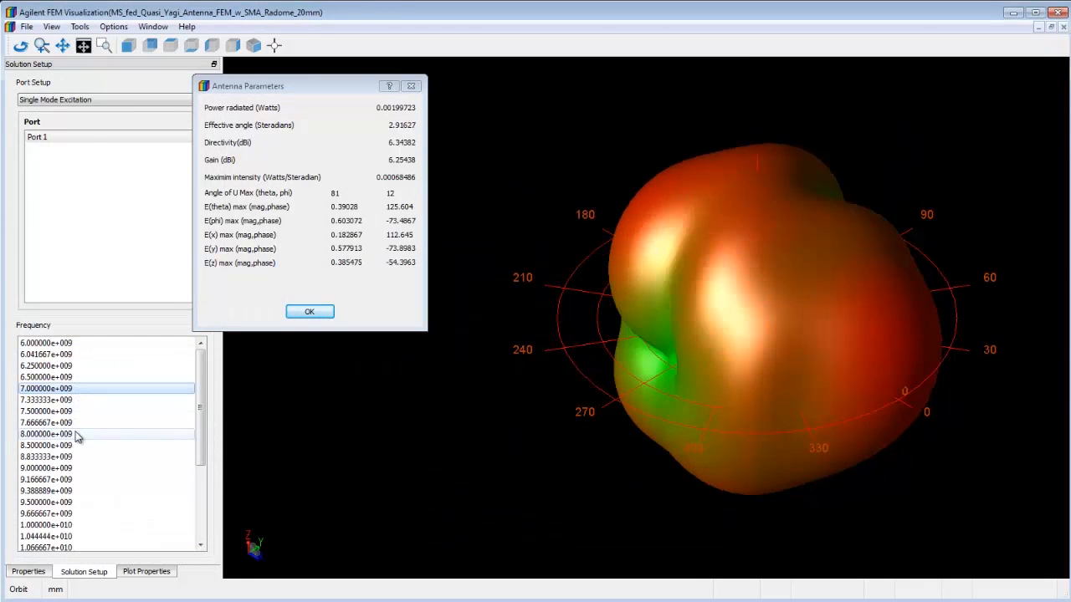
left_click(46, 434)
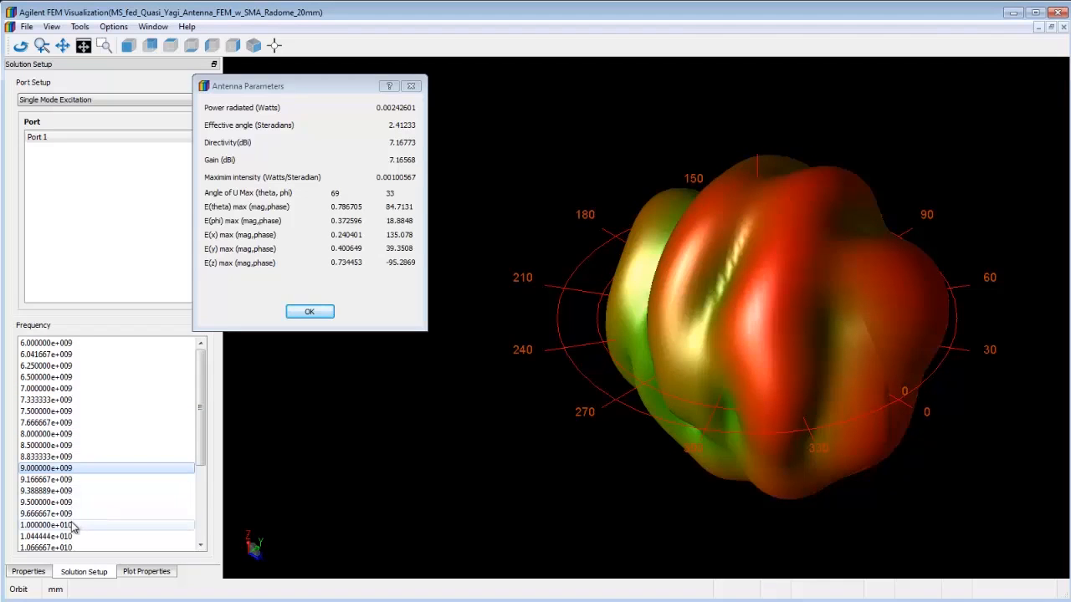
left_click(46, 525)
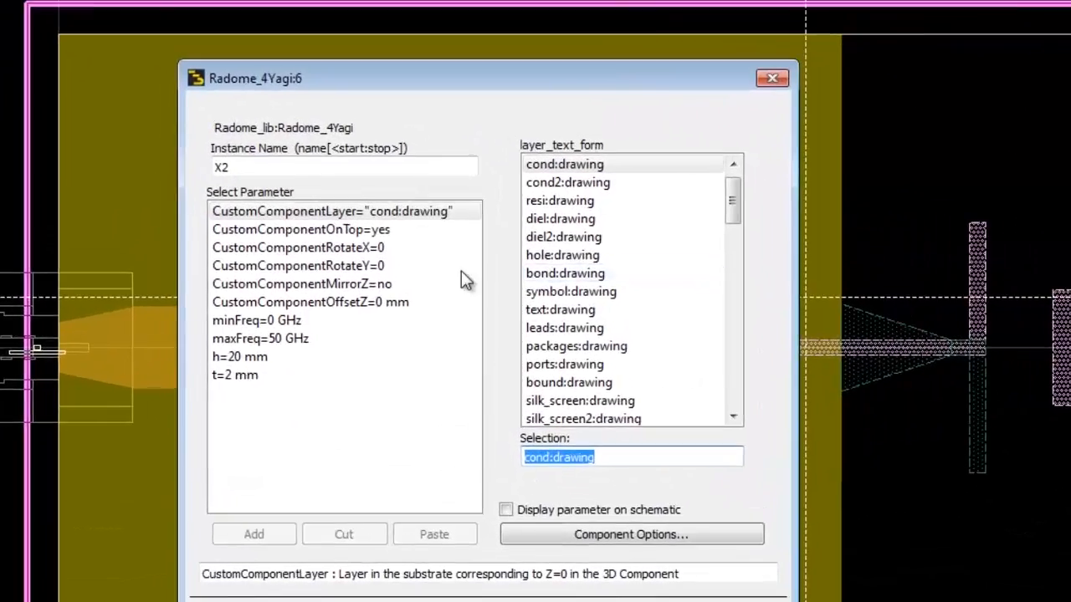
Set the Radome_4Yagi instance height h to 10 mm.
left_click(239, 357)
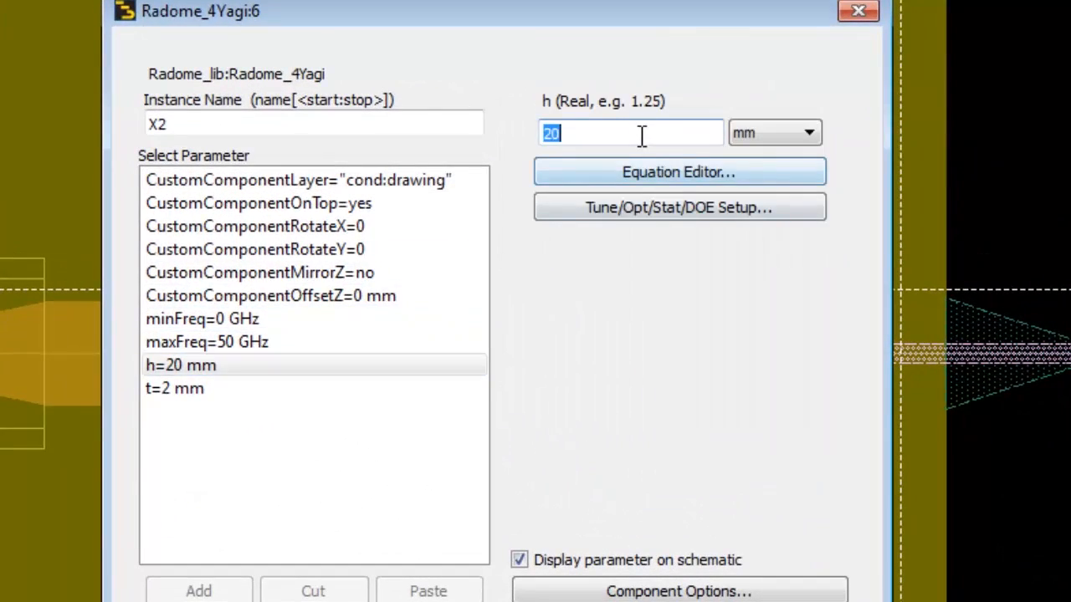
type("10")
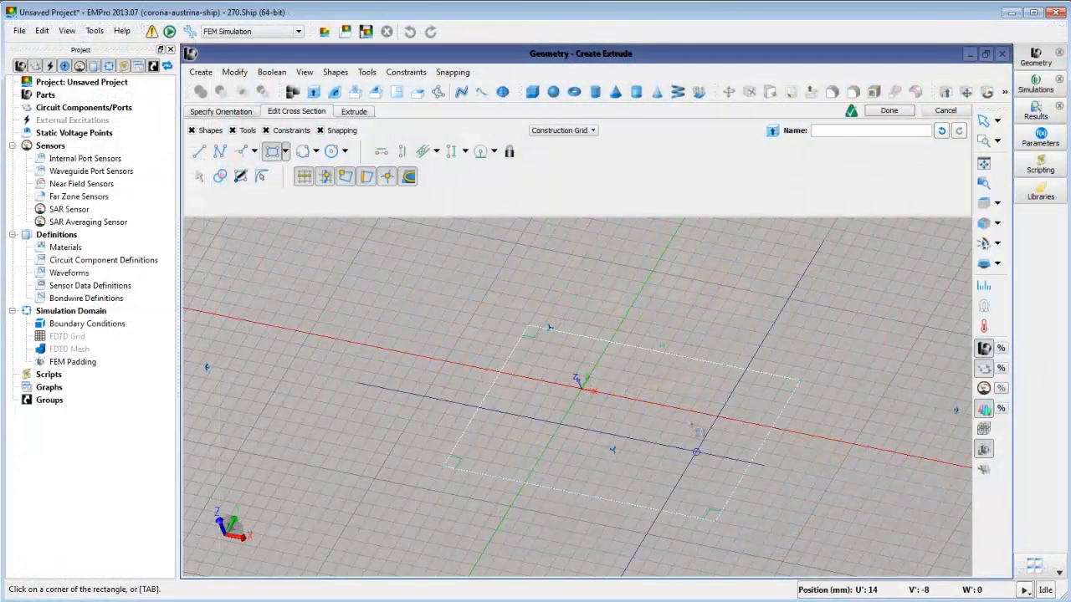
Switch from the rectangle cross-section to the Extrude tab to extrude it.
left_click(353, 111)
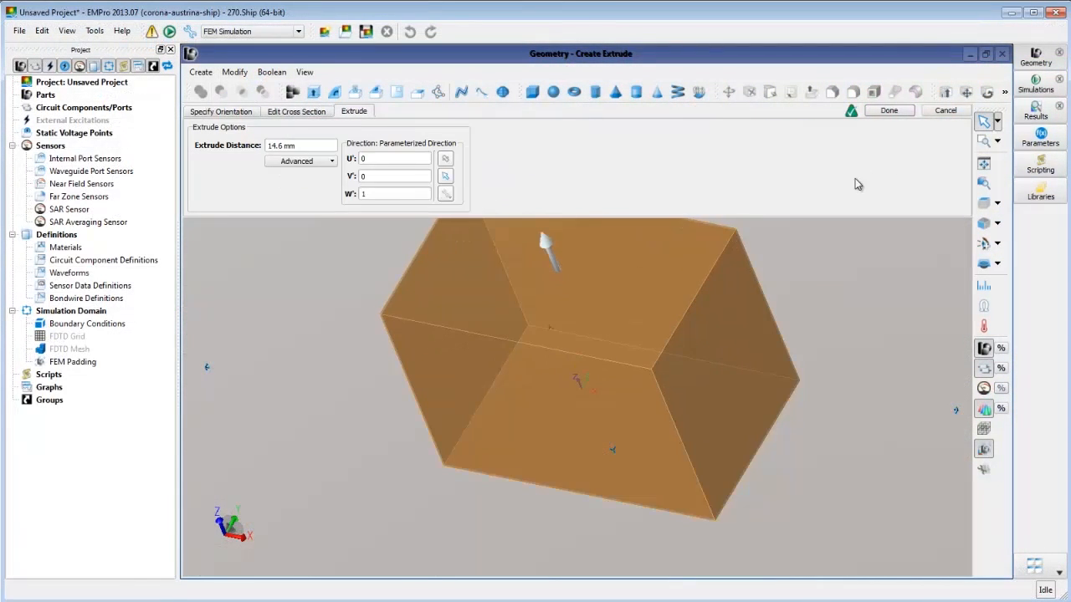
left_click(888, 110)
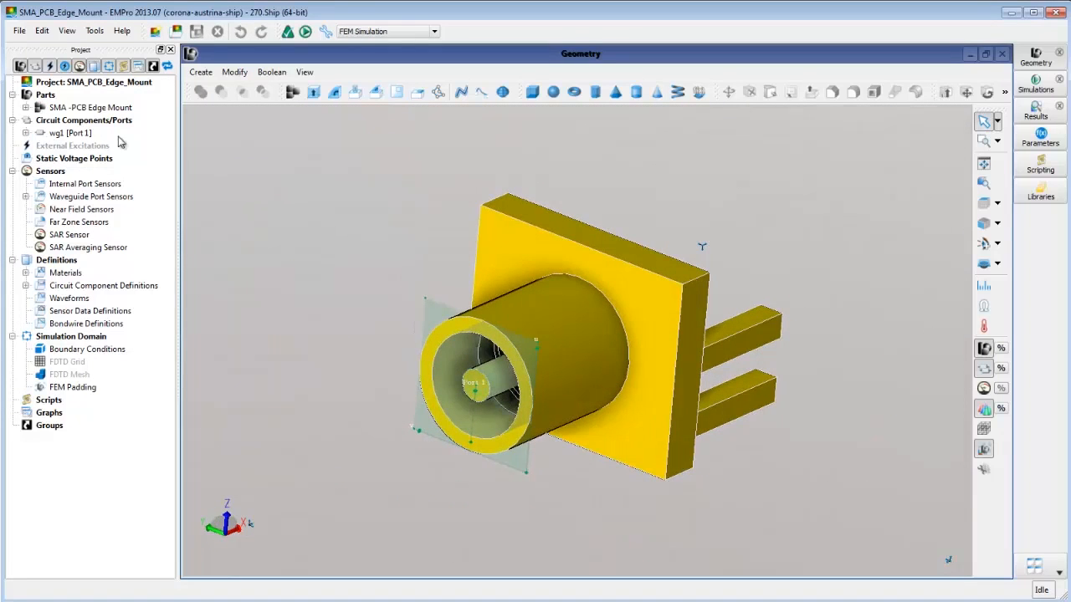
Choose an option from the File menu of the SMA_PCB_Edge_Mount project.
left_click(19, 31)
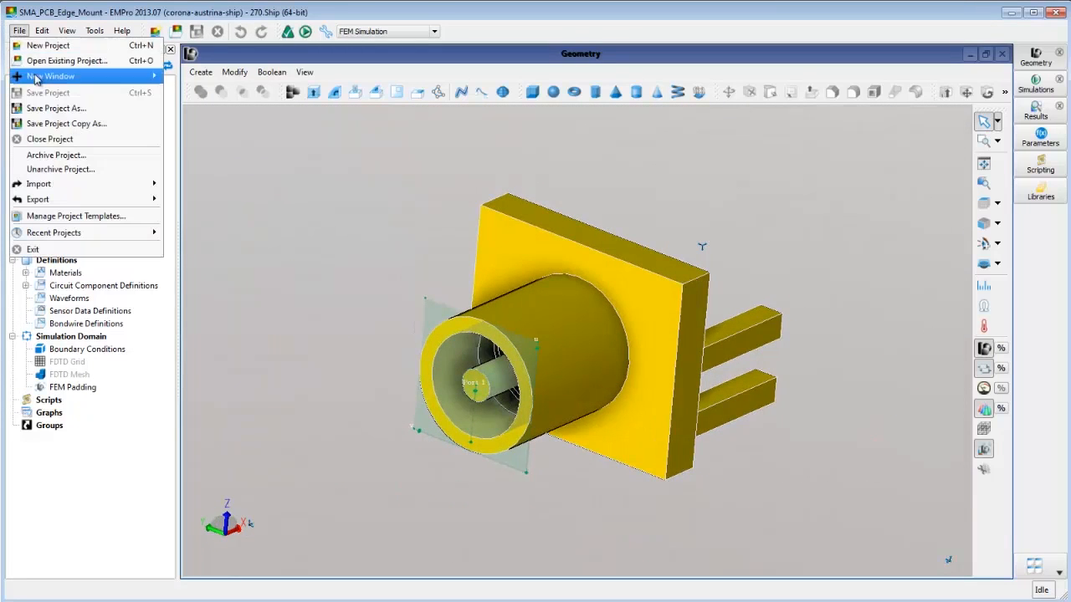
left_click(57, 108)
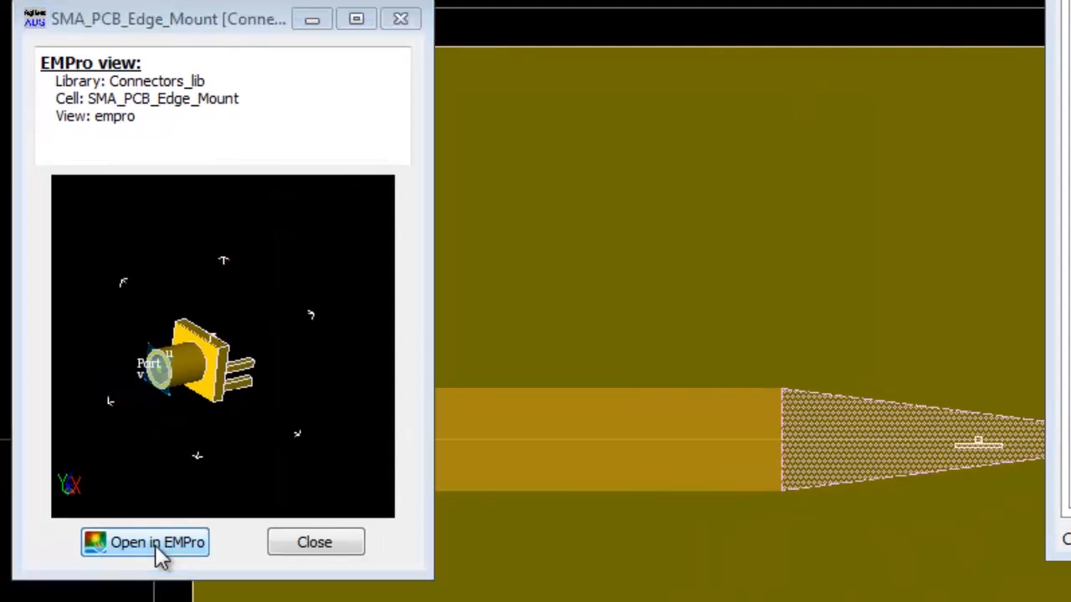
Launch the SMA_PCB_Edge_Mount 3D model in EMPro from its view window.
left_click(144, 542)
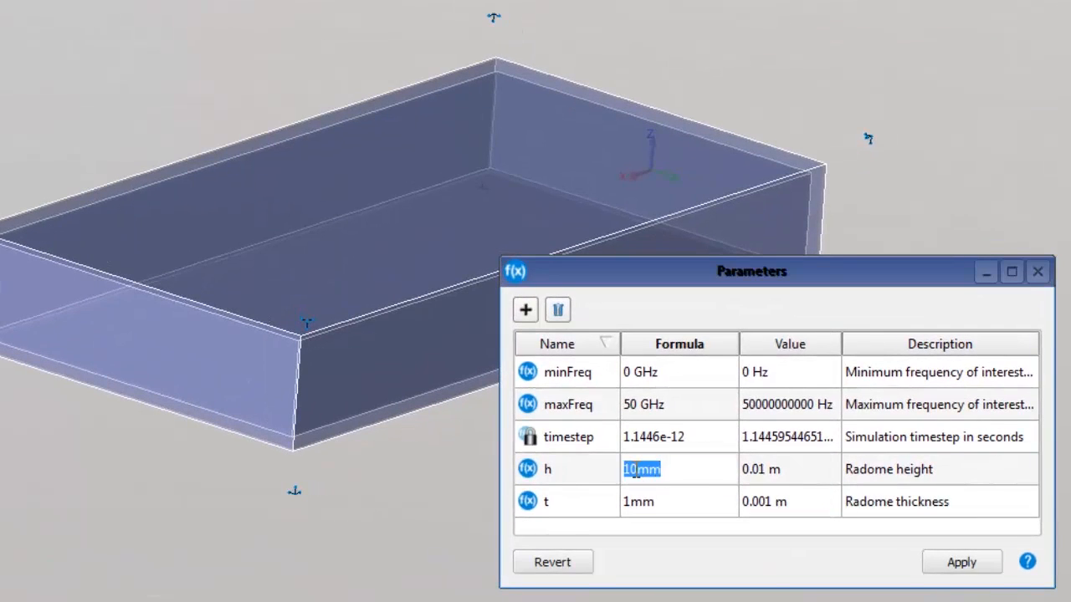
Set radome height h to 20mm and thickness t to 2mm, then apply.
type("20mm")
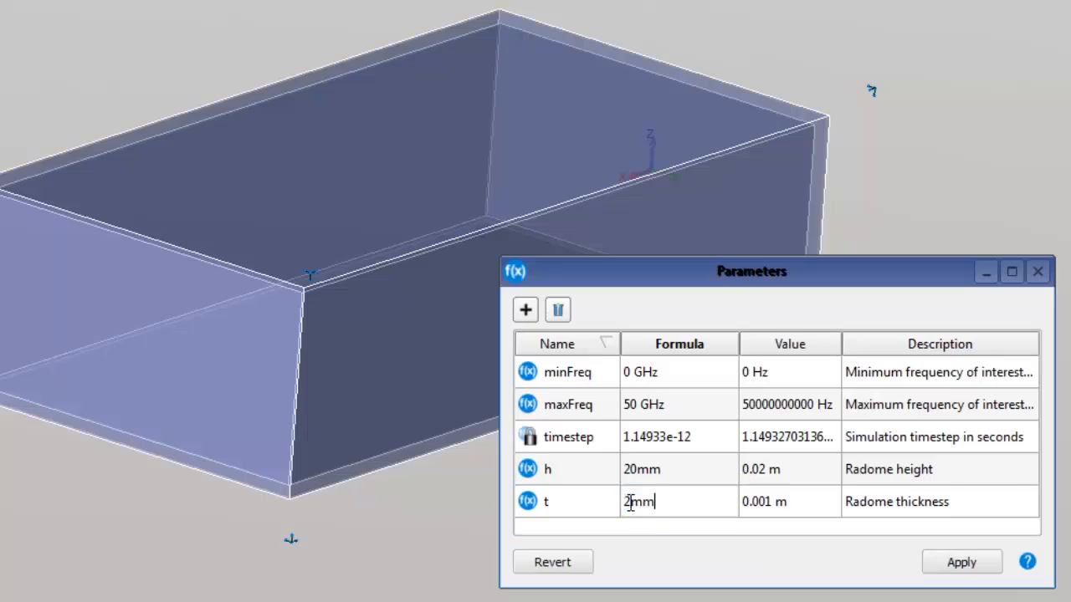
left_click(961, 561)
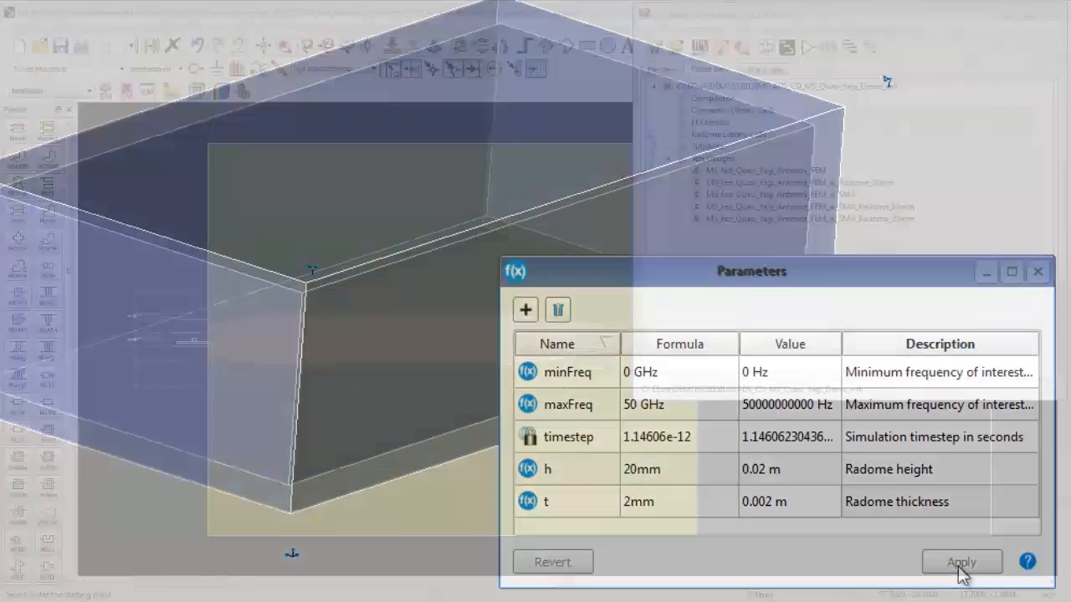
left_click(961, 561)
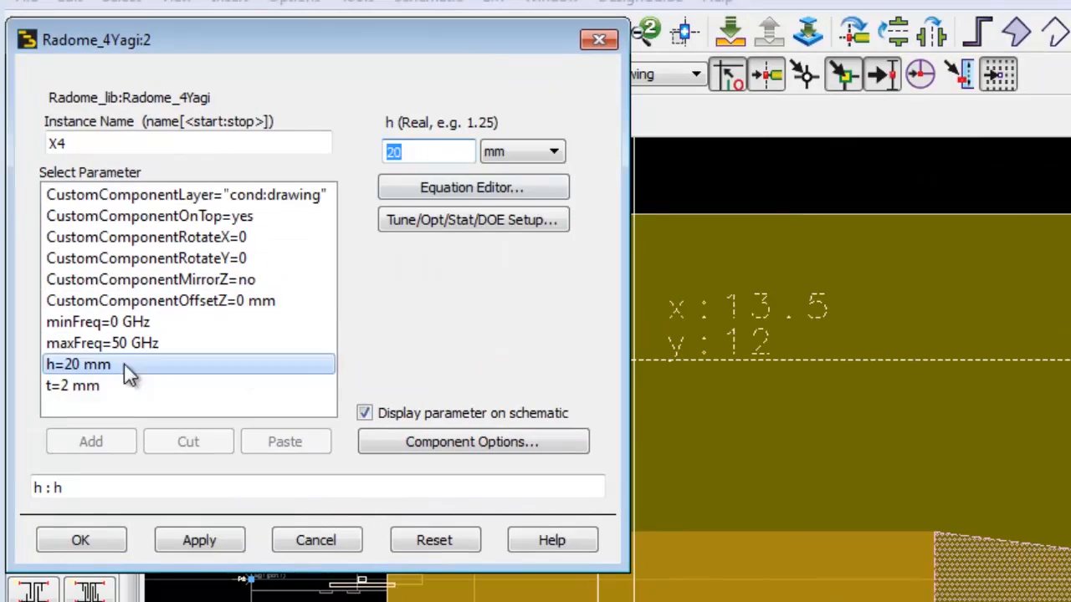
Select the radome instance's h=20 mm parameter in its dialog.
left_click(73, 385)
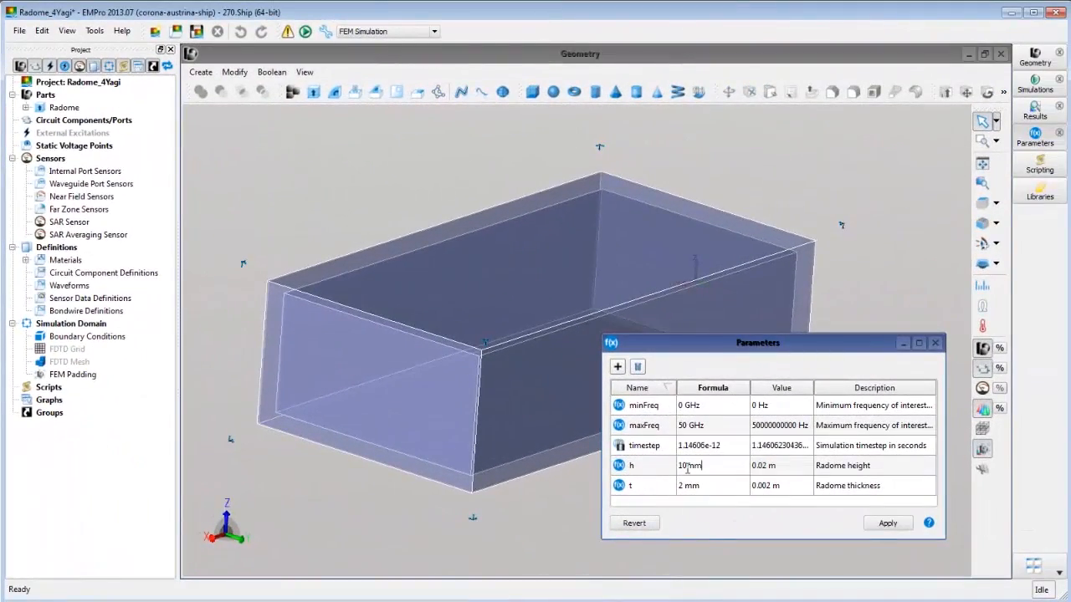
Select the Radome_4Yagi footprint view in Folder View for placement.
left_click(886, 523)
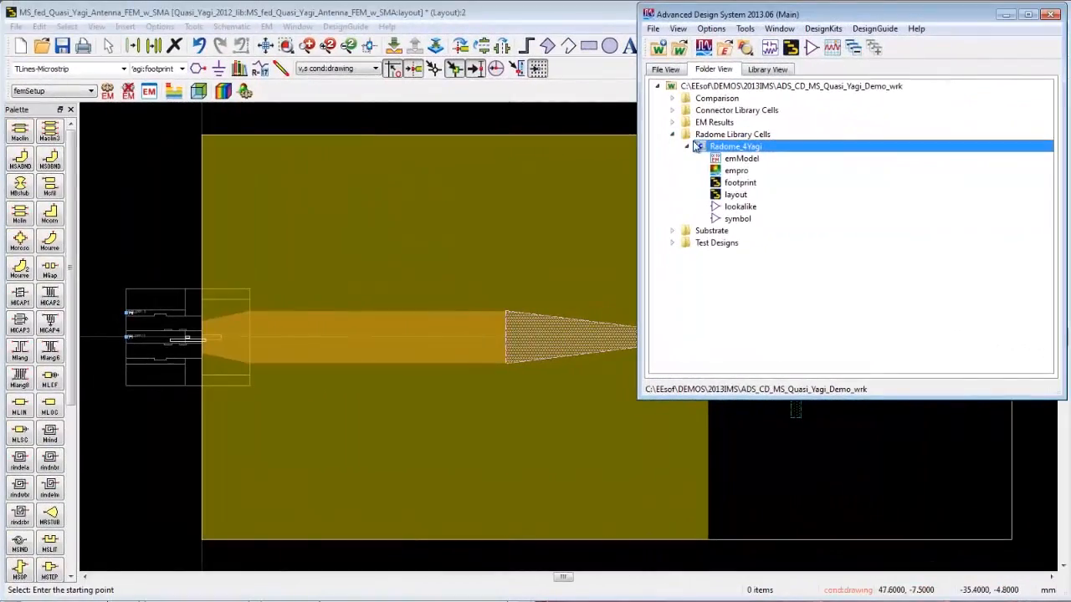
left_click(740, 183)
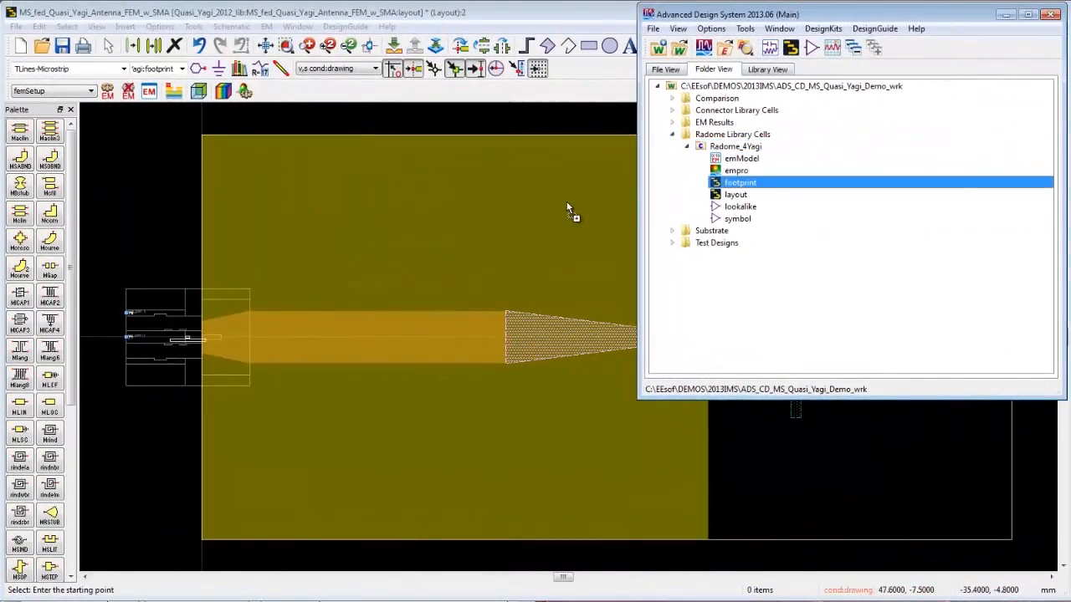